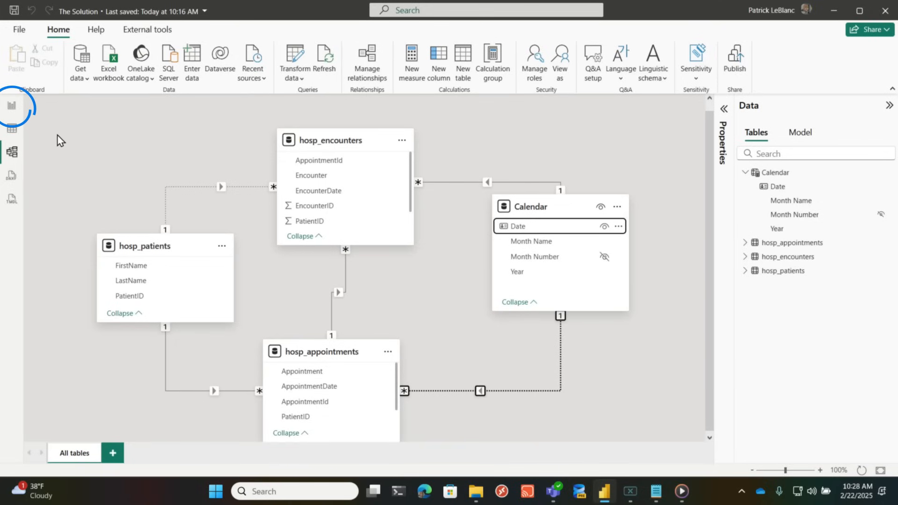
Step: Swap PatientID for Calendar Date in the table so counts break down by date
click(11, 106)
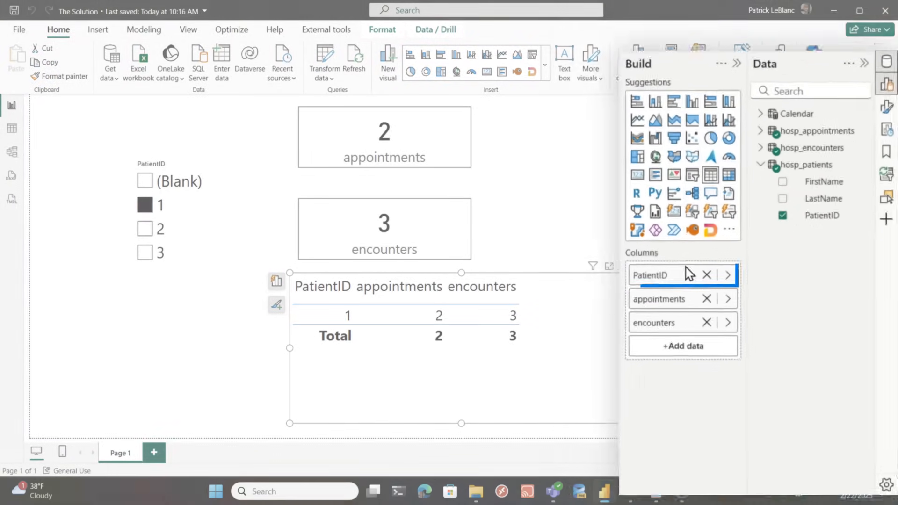
click(707, 275)
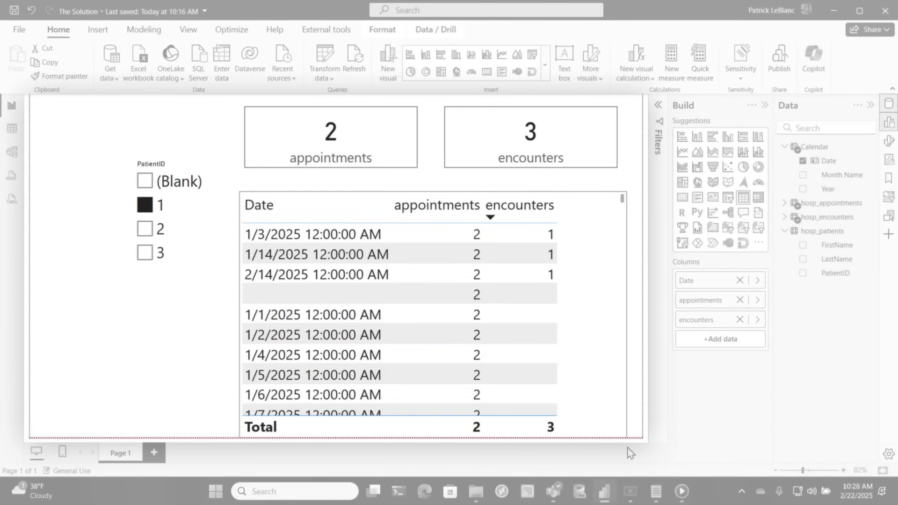
click(369, 355)
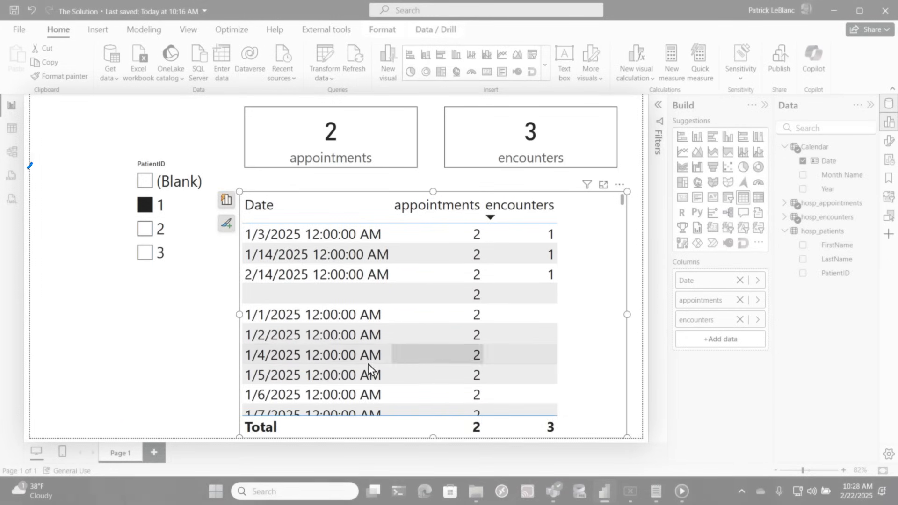
click(11, 151)
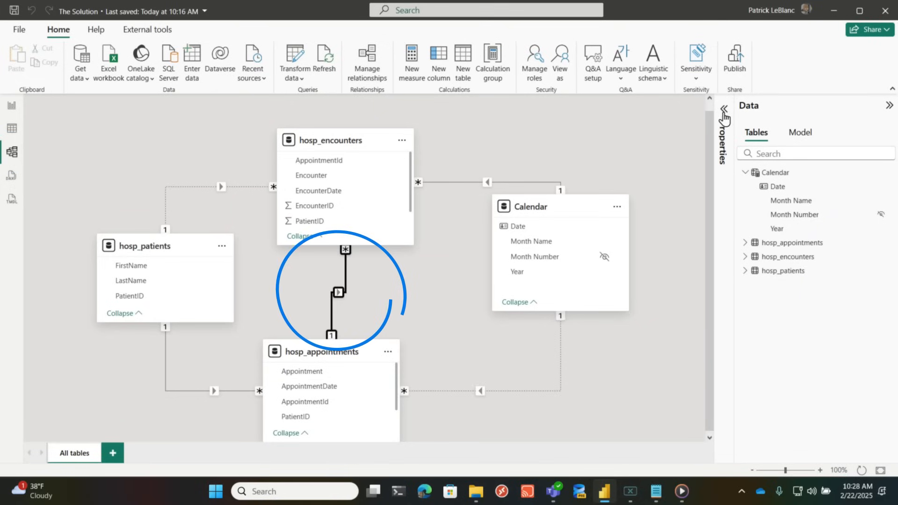
Step: Set the encounters–appointments AppointmentId relationship cardinality to Many to many (*:*)
click(539, 144)
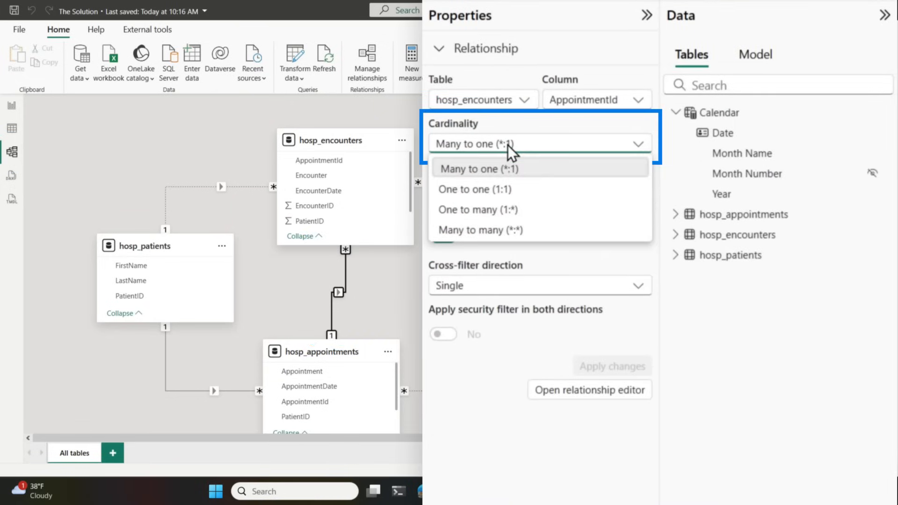
click(479, 230)
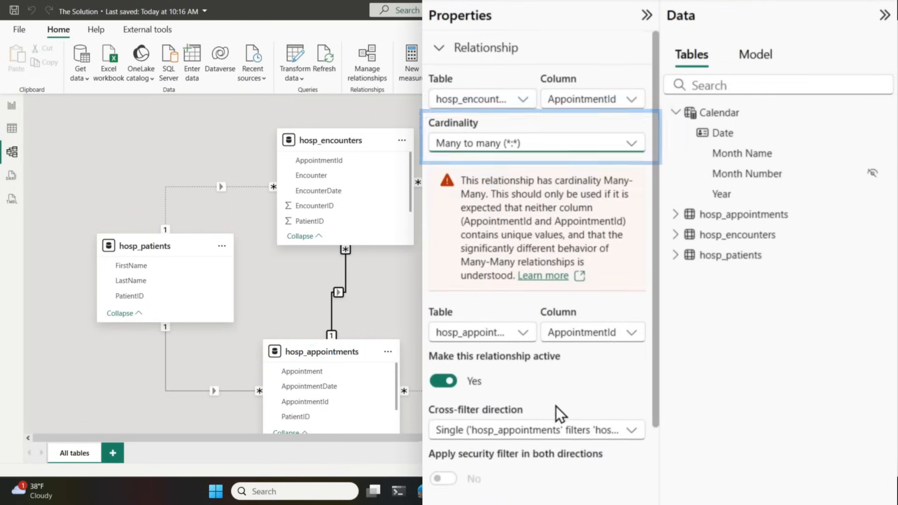
scroll(down, 3)
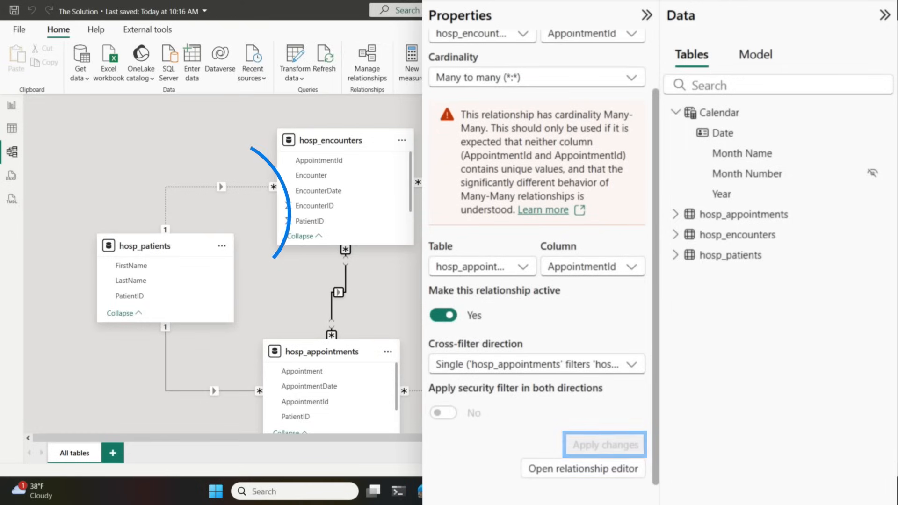
Step: Activate the patients–encounters and Calendar–appointments relationships and return to the report
click(220, 187)
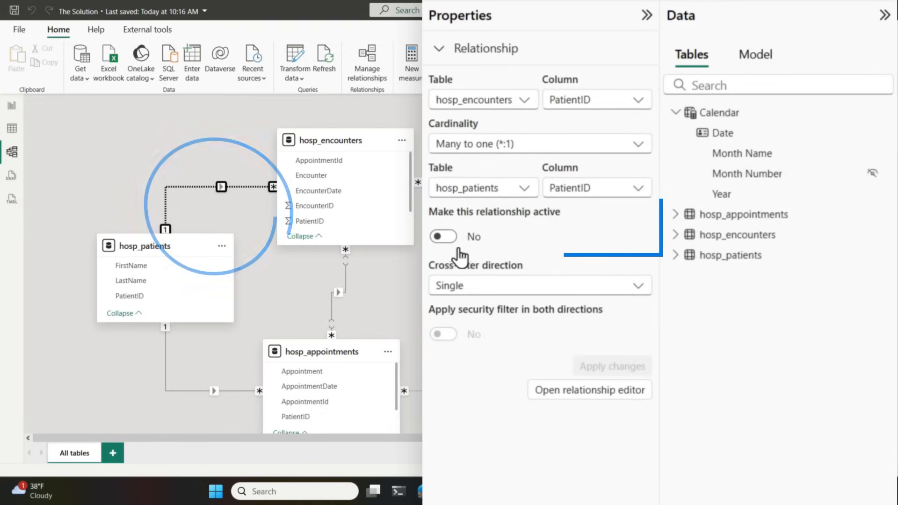
click(442, 236)
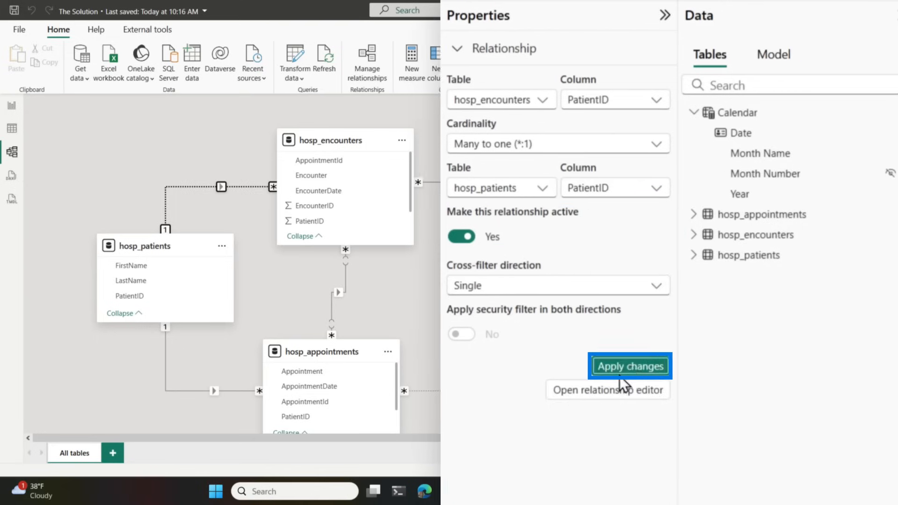
click(628, 366)
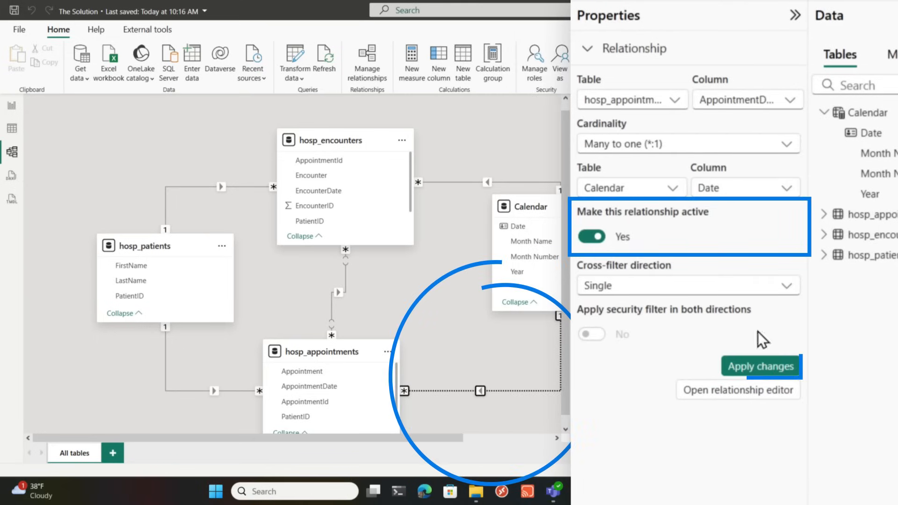
click(759, 366)
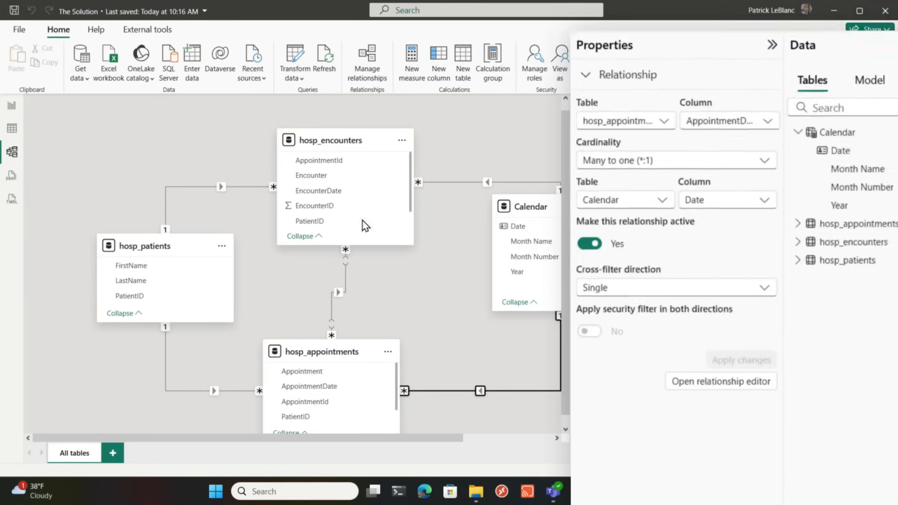
click(11, 105)
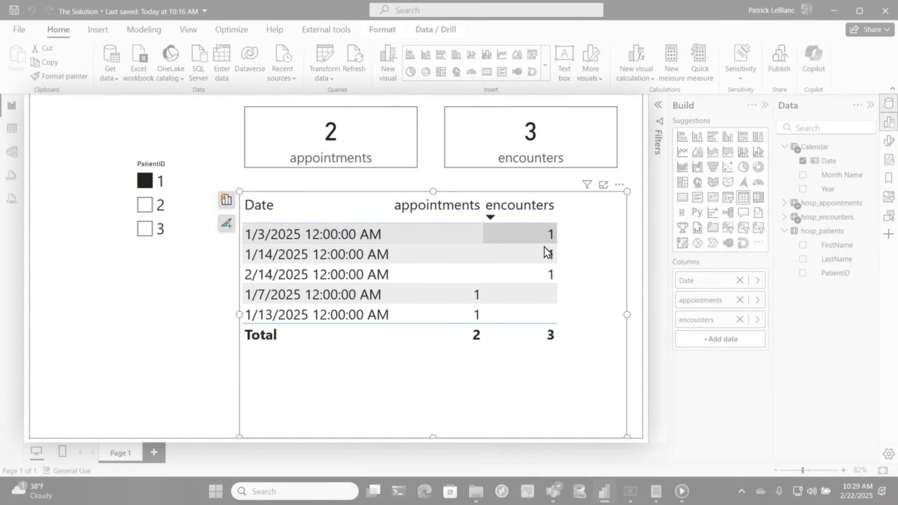
mouse_move(472, 314)
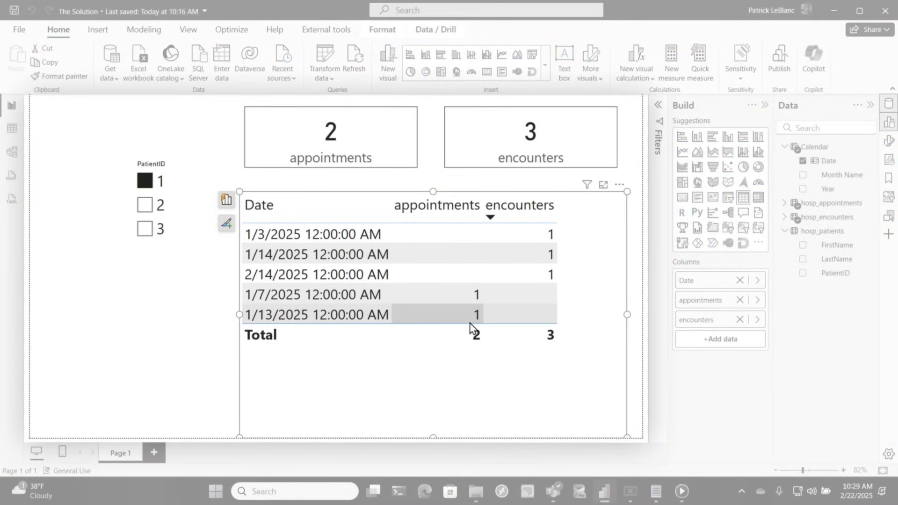
click(145, 205)
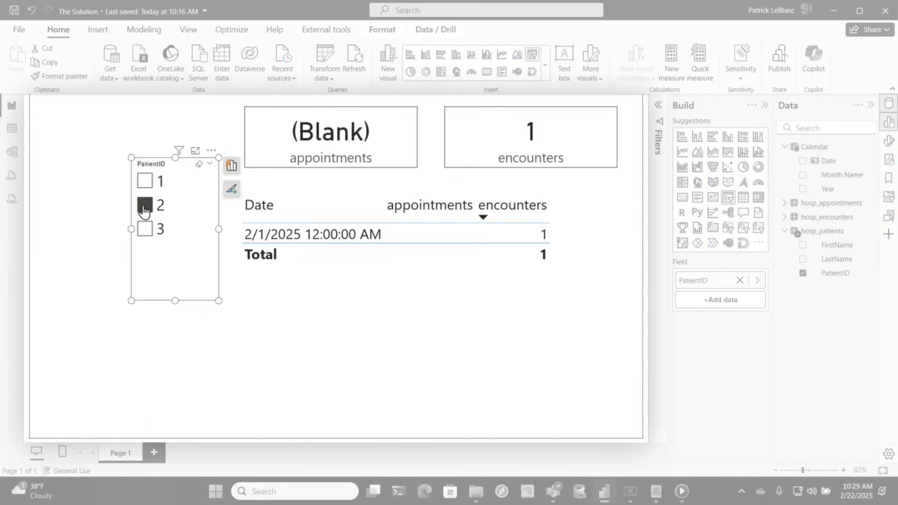
click(145, 228)
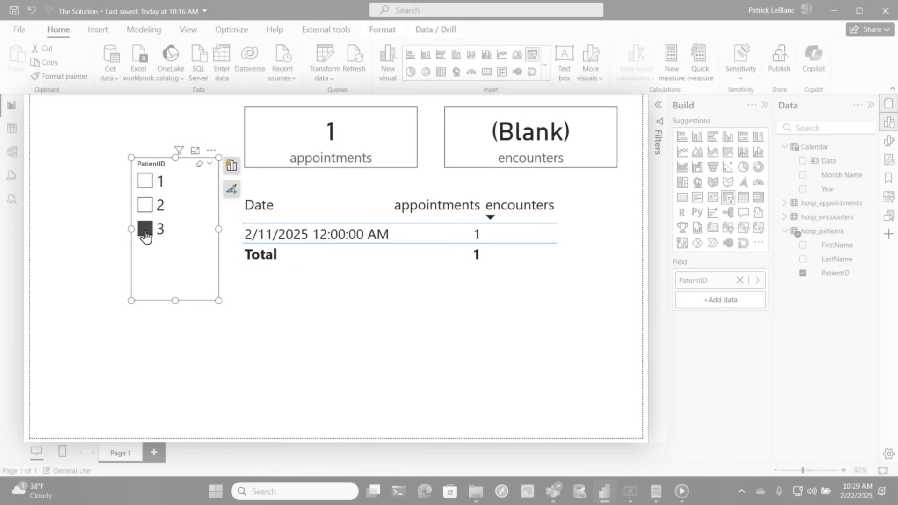
click(145, 205)
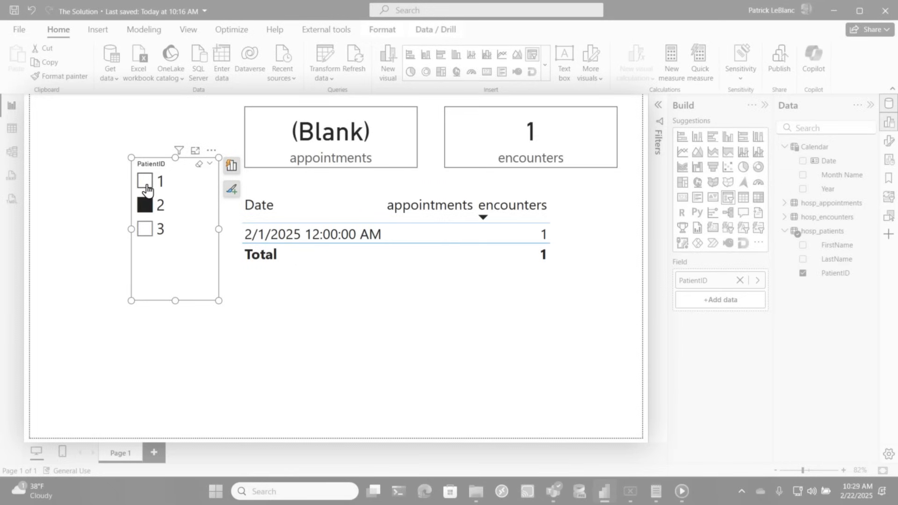
click(144, 181)
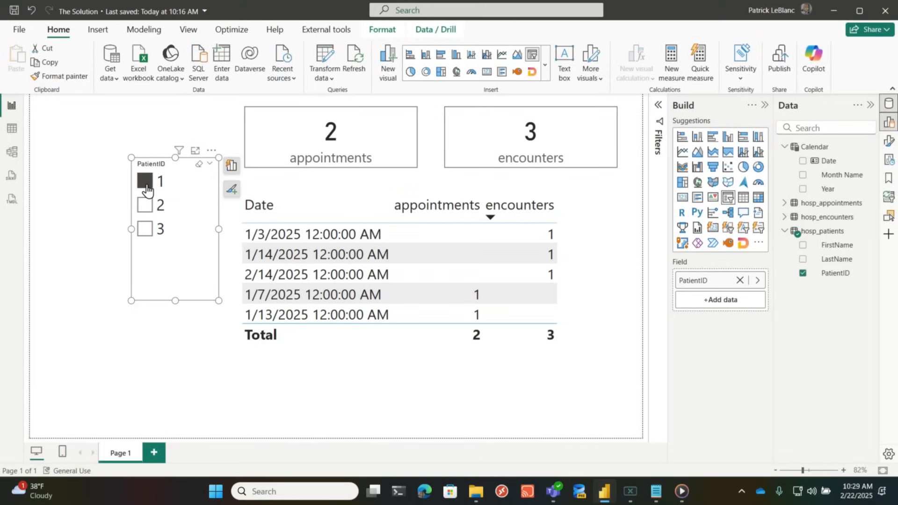